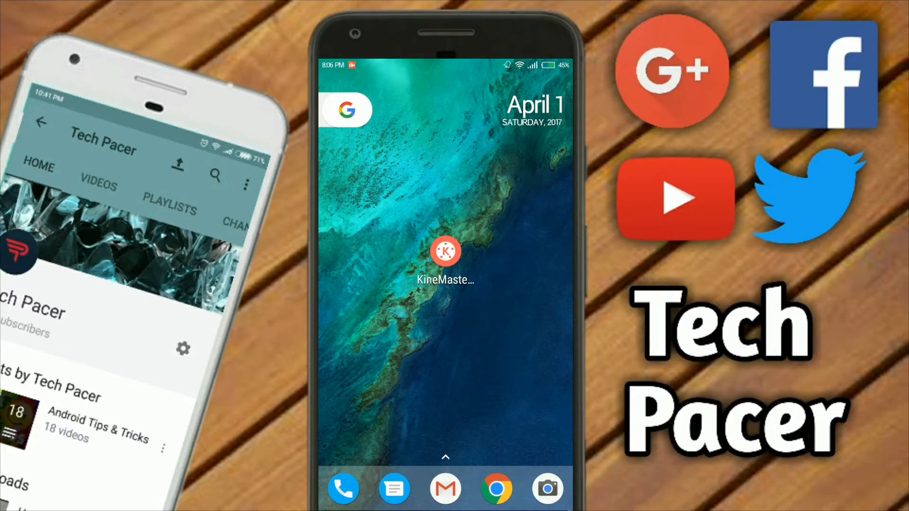
Launch KineMaster and create a new empty project
left_click(445, 252)
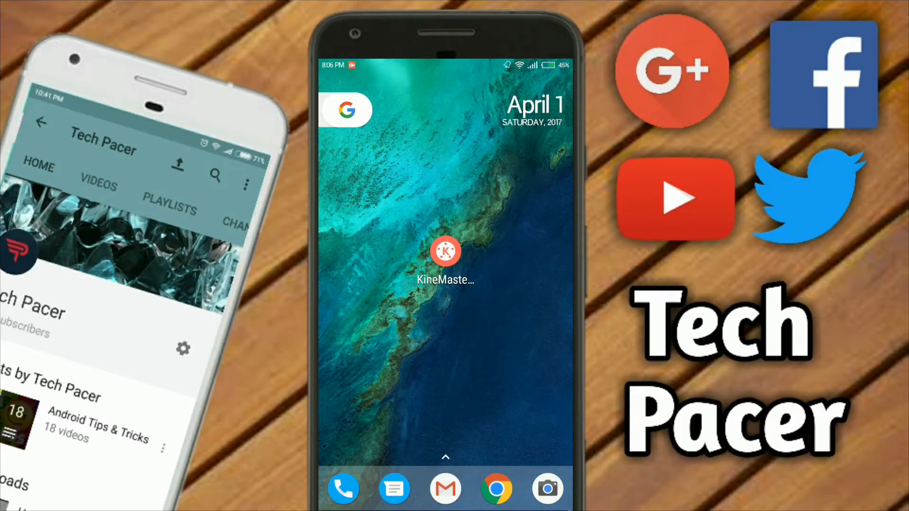
left_click(446, 251)
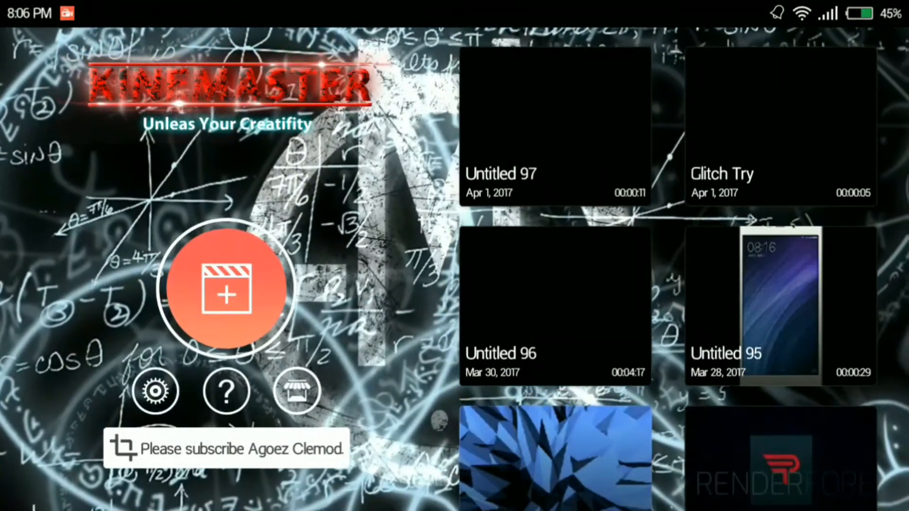
left_click(225, 291)
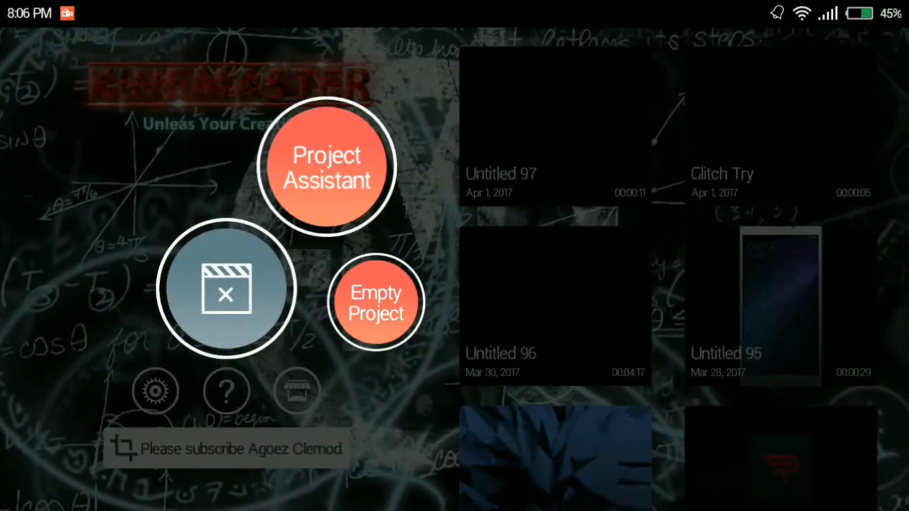
left_click(375, 301)
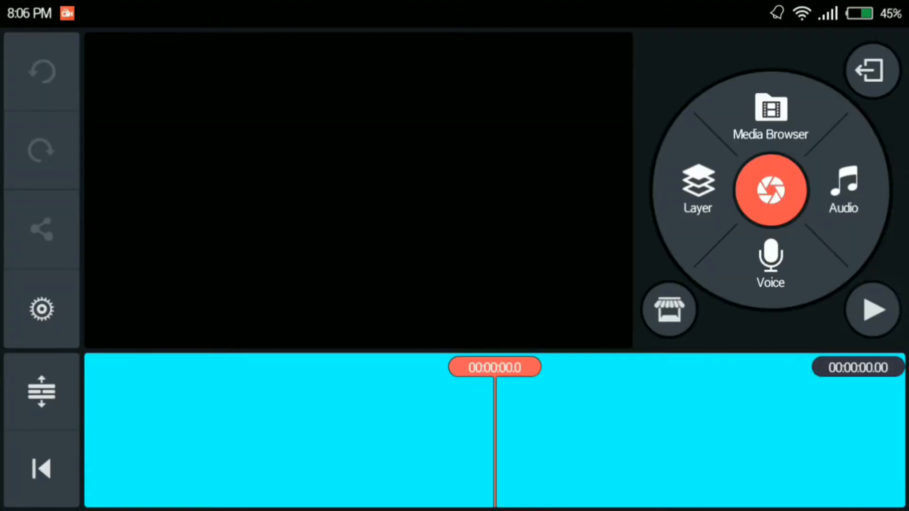
Add a black background clip from the media browser and rewind to the timeline start
left_click(770, 110)
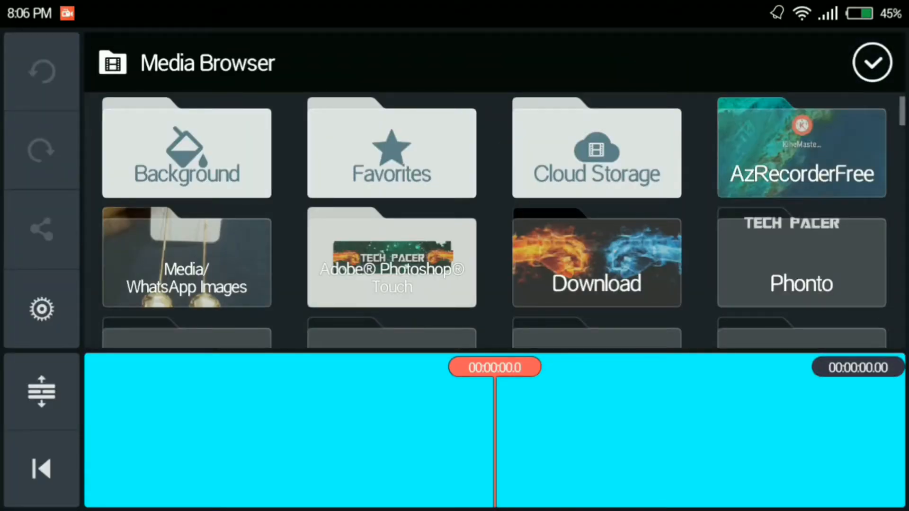
left_click(186, 149)
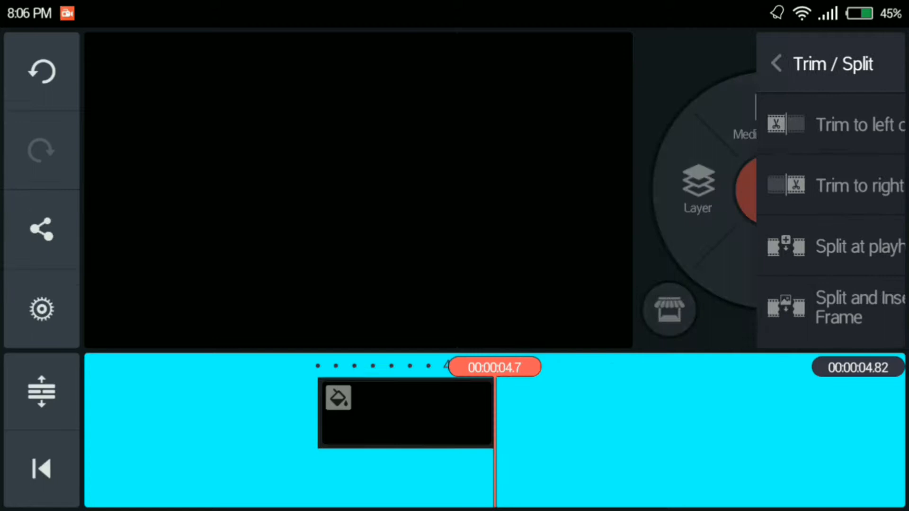
left_click(776, 63)
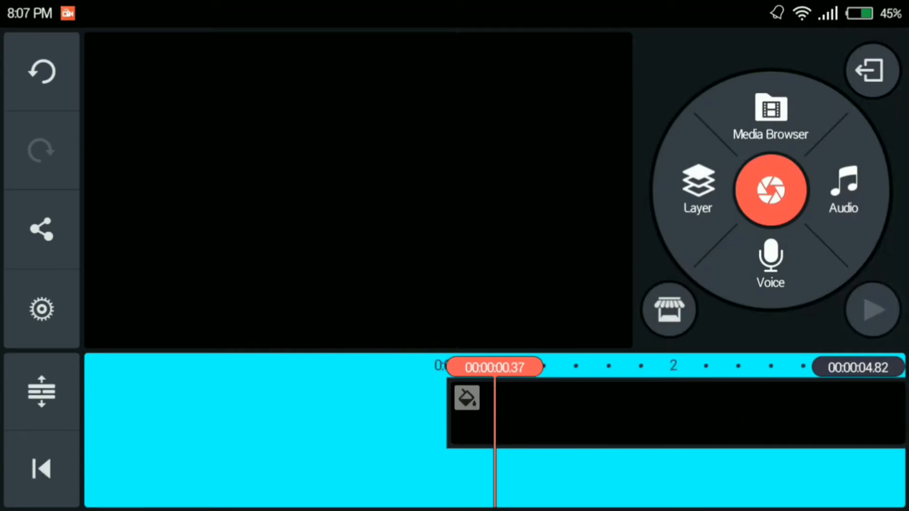
left_click(41, 469)
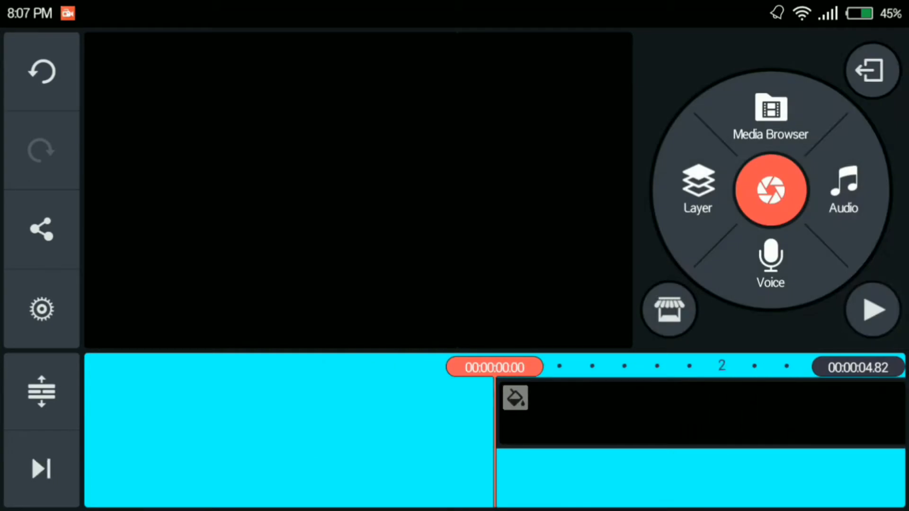
Add the TECH PACER image from the Phonto folder as a media layer above the background
left_click(698, 190)
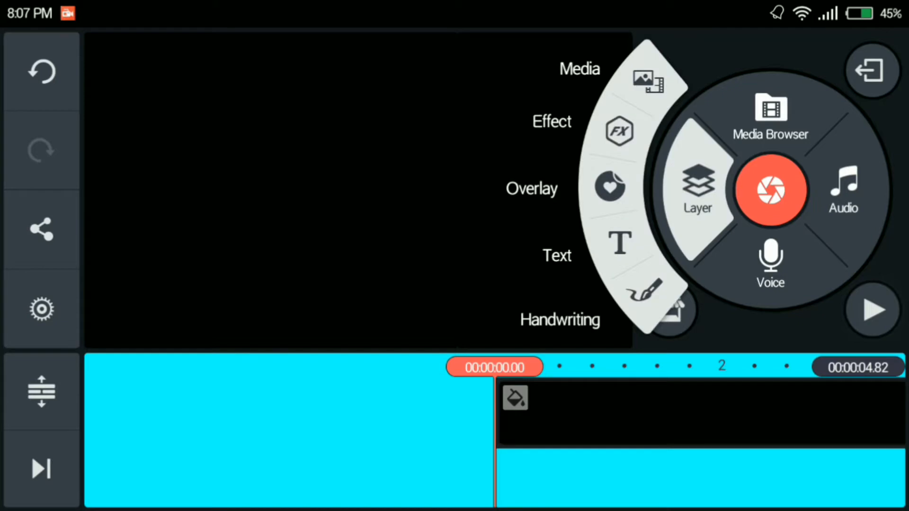
left_click(771, 110)
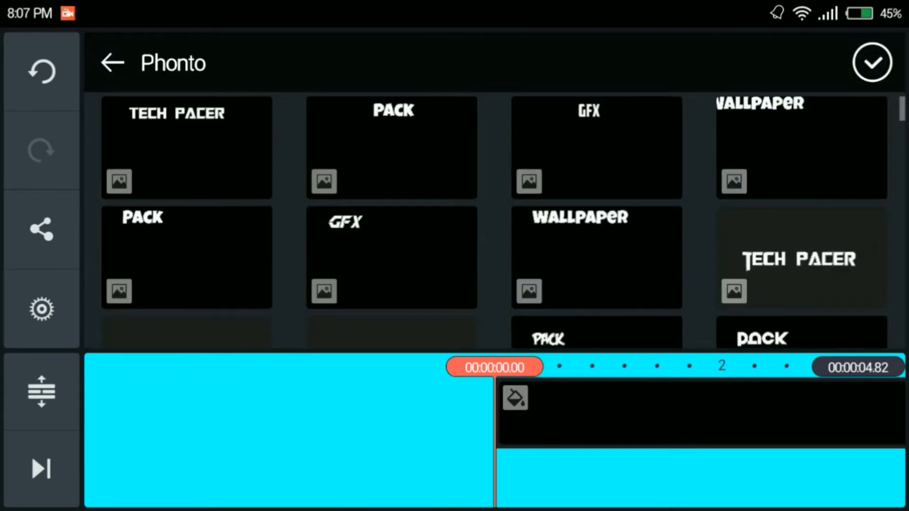
left_click(186, 147)
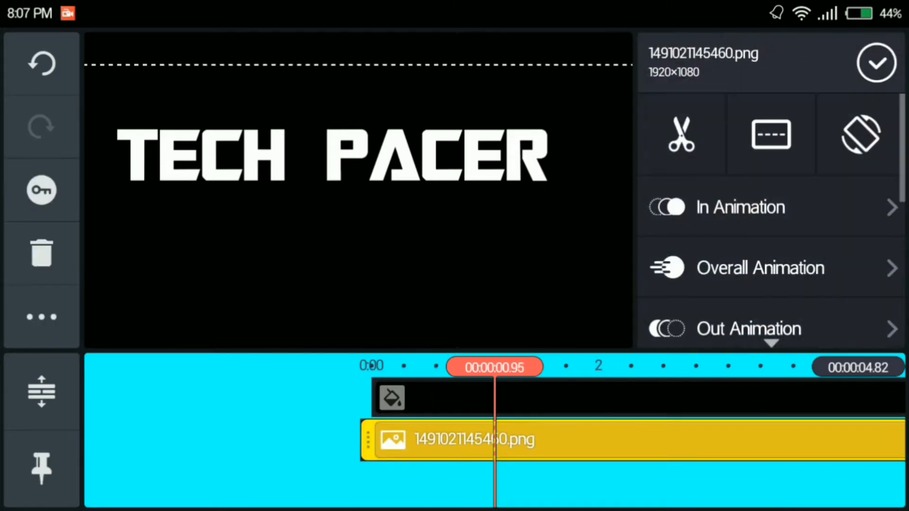
Split the TECH PACER layer twice at the playhead to isolate a short middle clip
left_click(681, 134)
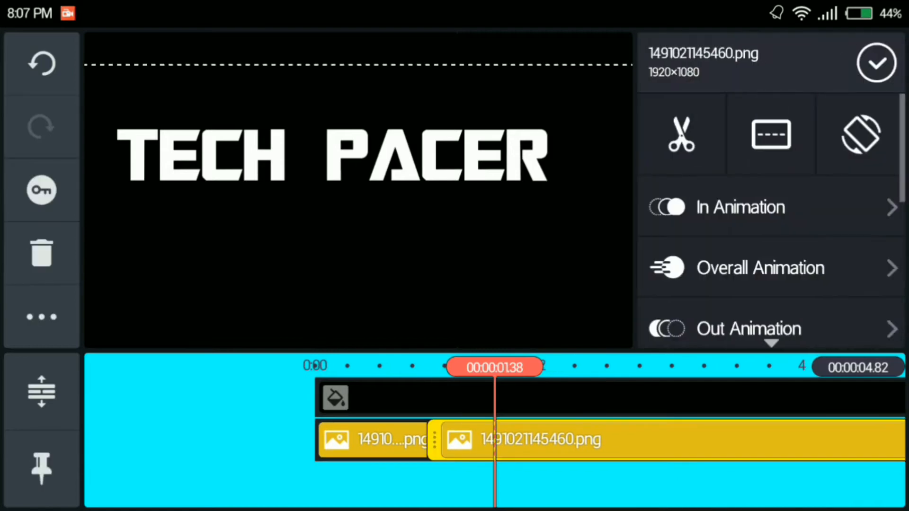
left_click(680, 134)
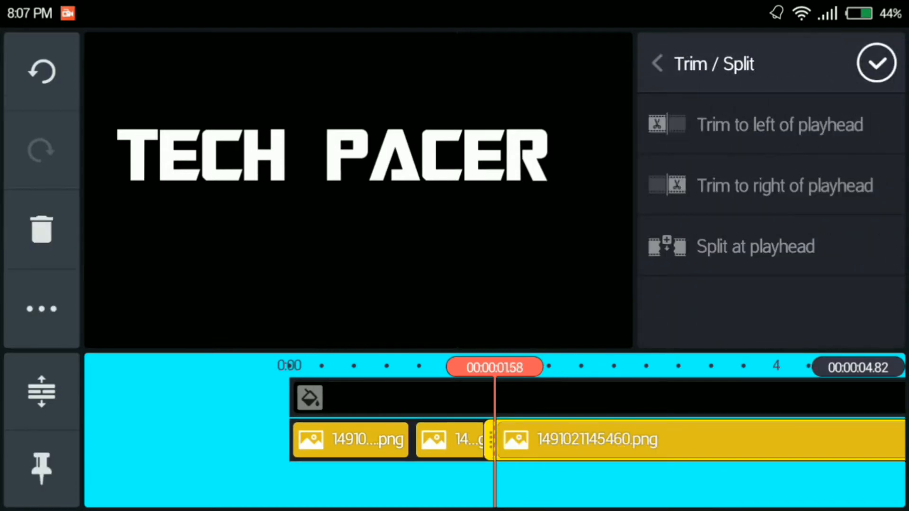
left_click(657, 63)
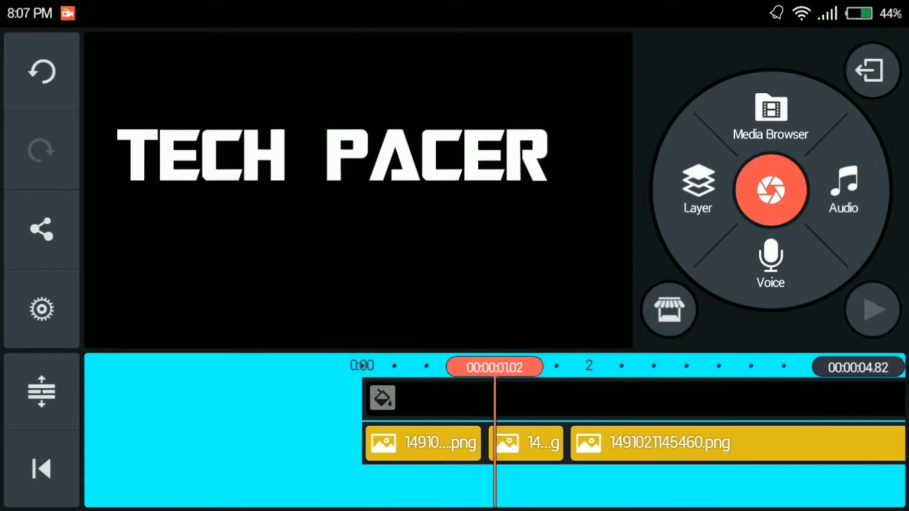
left_click(518, 440)
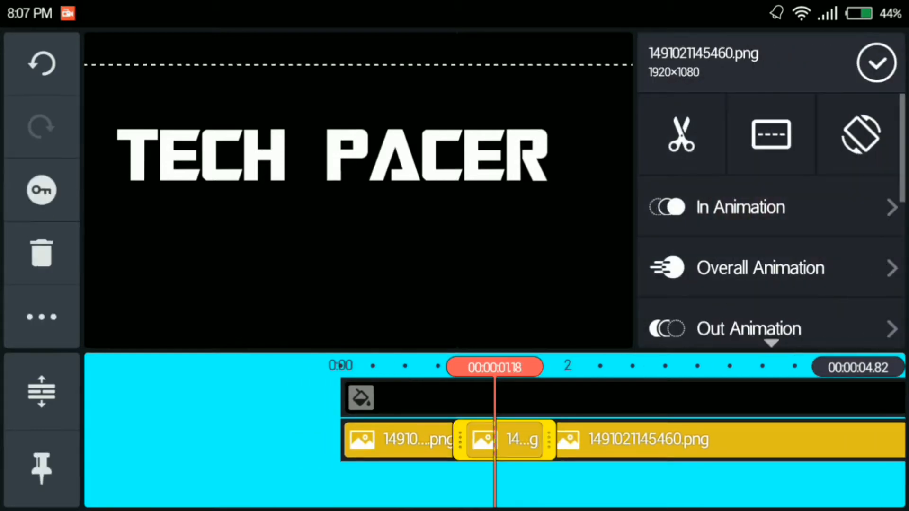
Browse the overall animation options for the short middle clip and reselect it
left_click(771, 191)
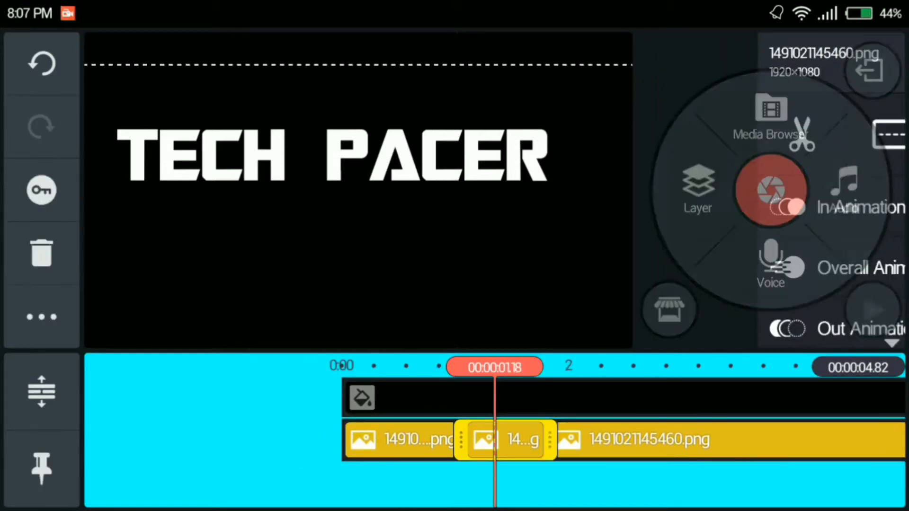
left_click(860, 268)
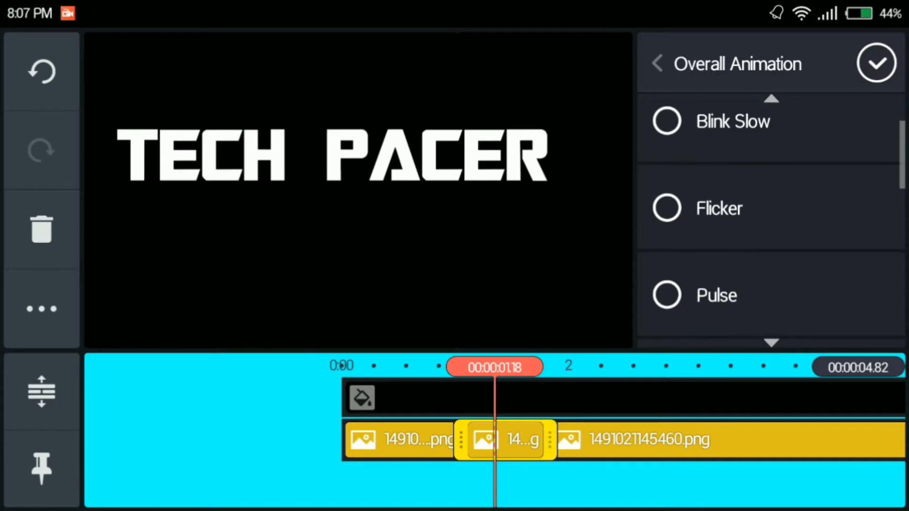
left_click(876, 63)
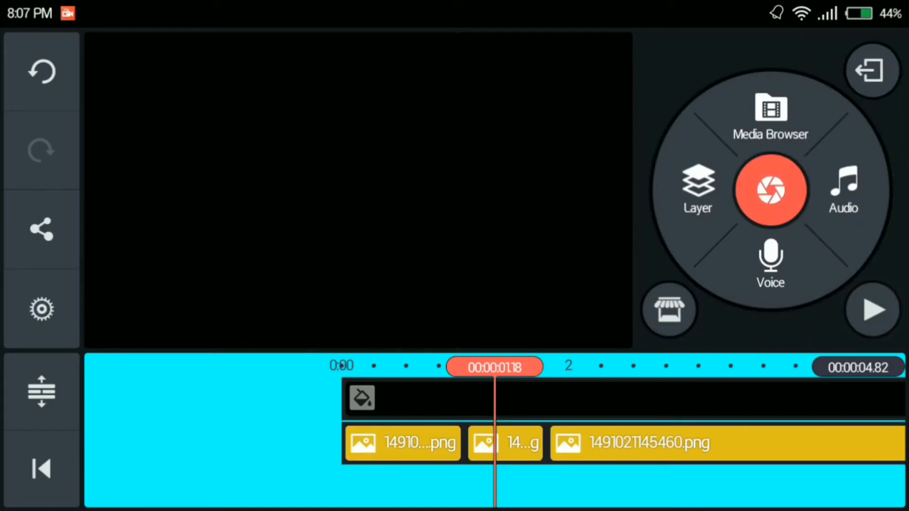
left_click(503, 442)
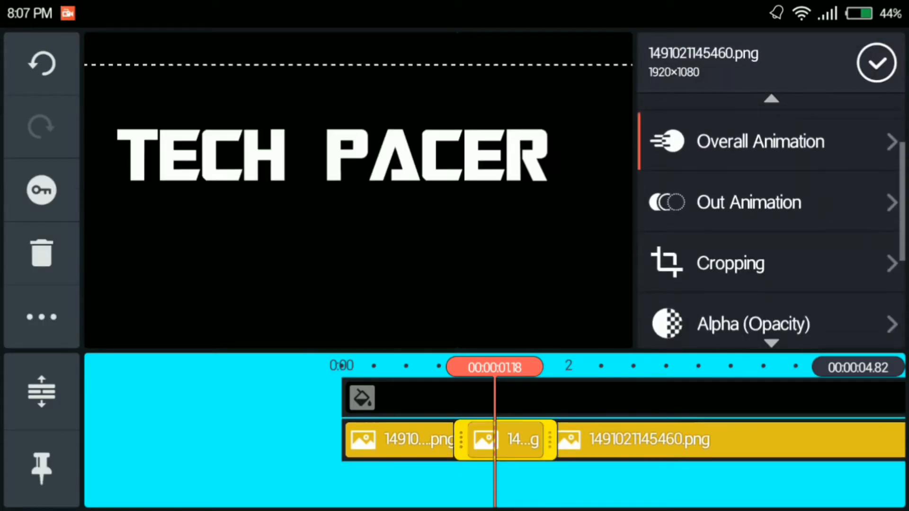
scroll("up", 3)
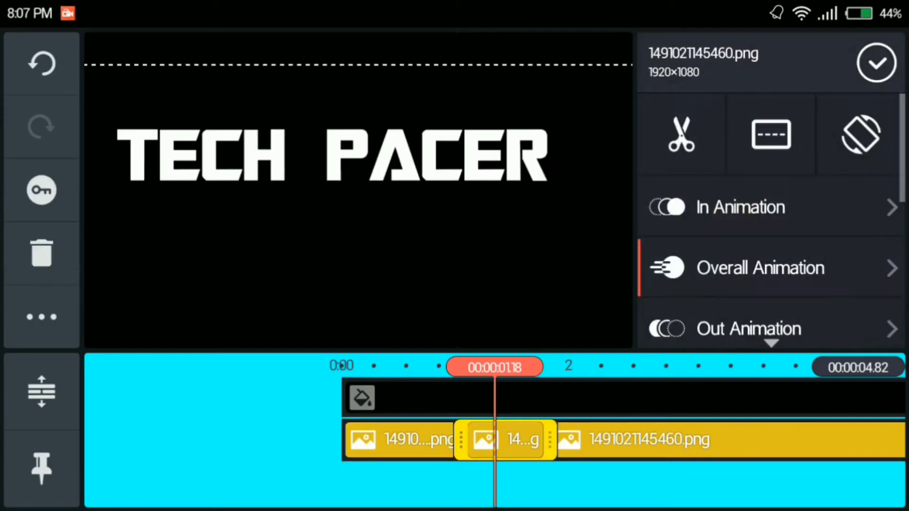
Duplicate the short middle title clip and select the upper copy
left_click(40, 317)
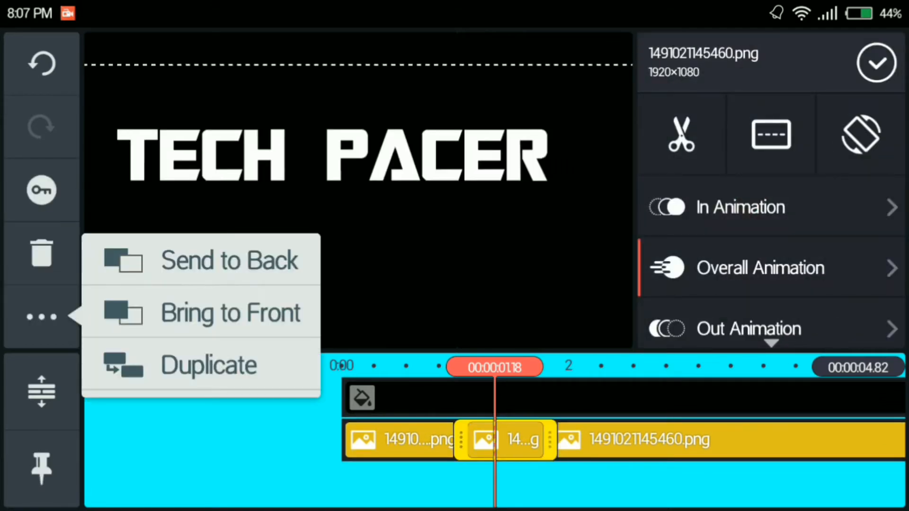
left_click(229, 260)
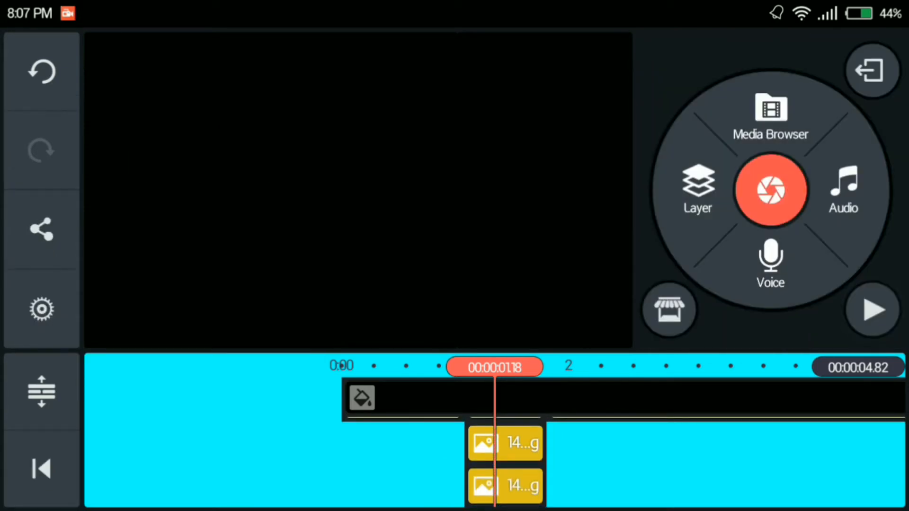
left_click(505, 443)
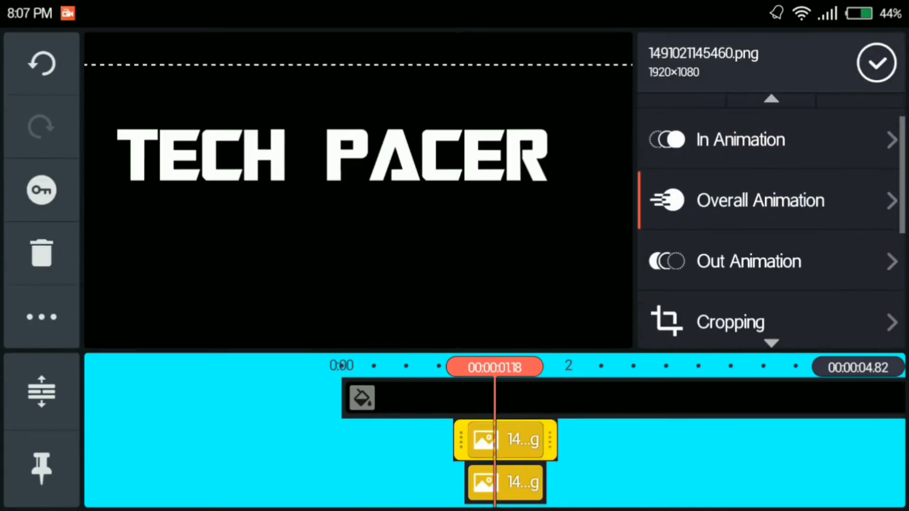
scroll("down", 3)
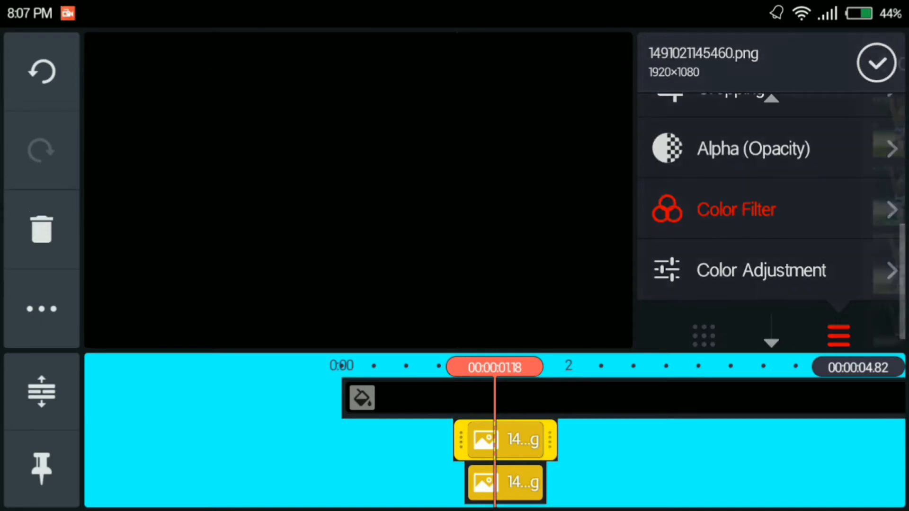
Apply a red colour filter to the upper copy and a blue filter to the lower copy
left_click(736, 209)
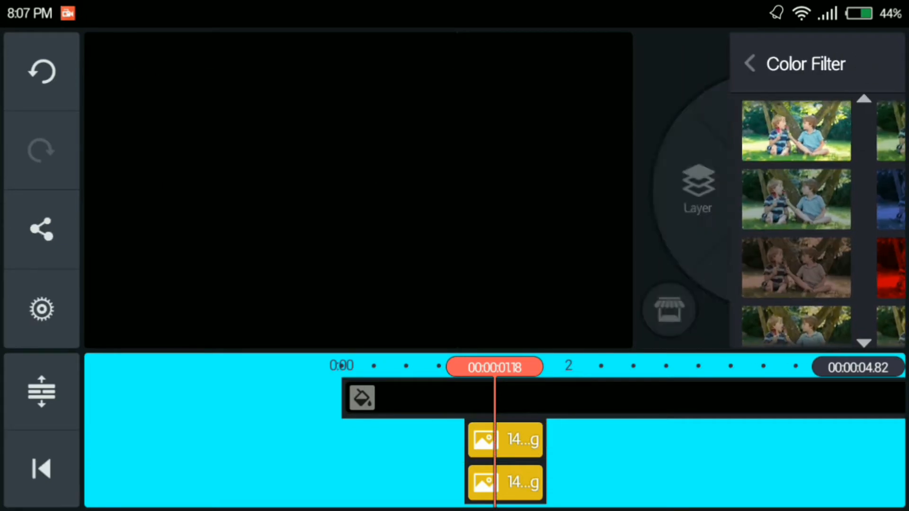
left_click(505, 483)
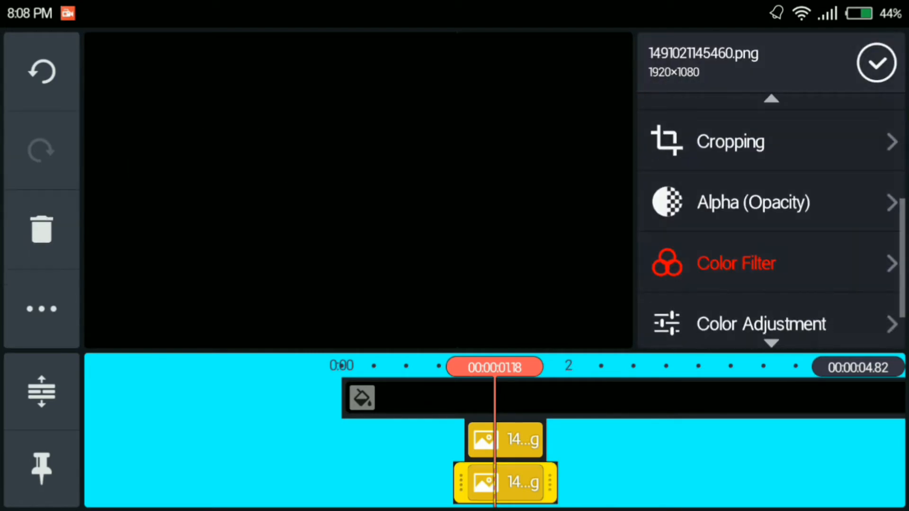
left_click(735, 262)
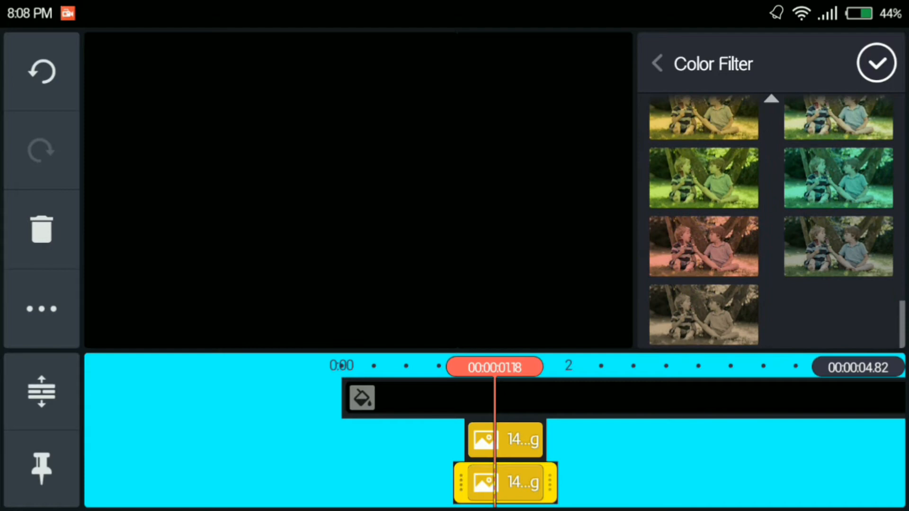
left_click(875, 63)
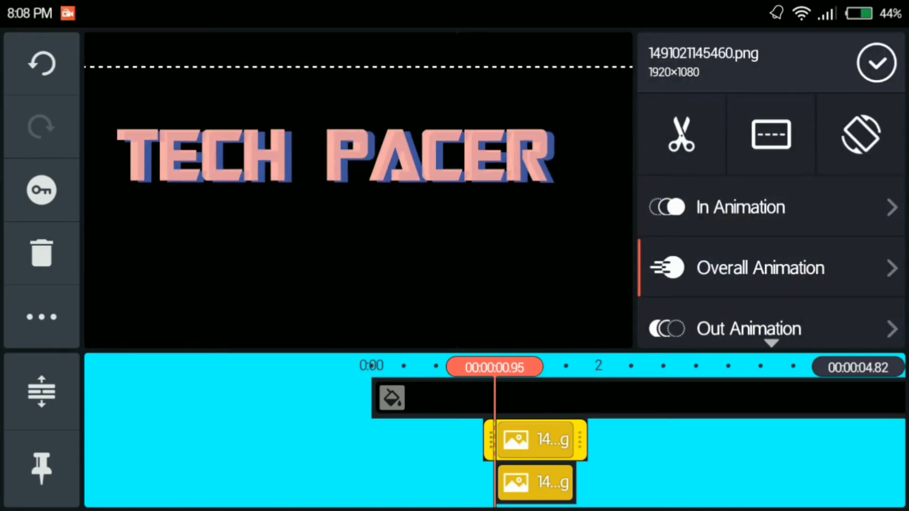
Close the clip editing panel and rewind the project to its white opening frame
left_click(533, 482)
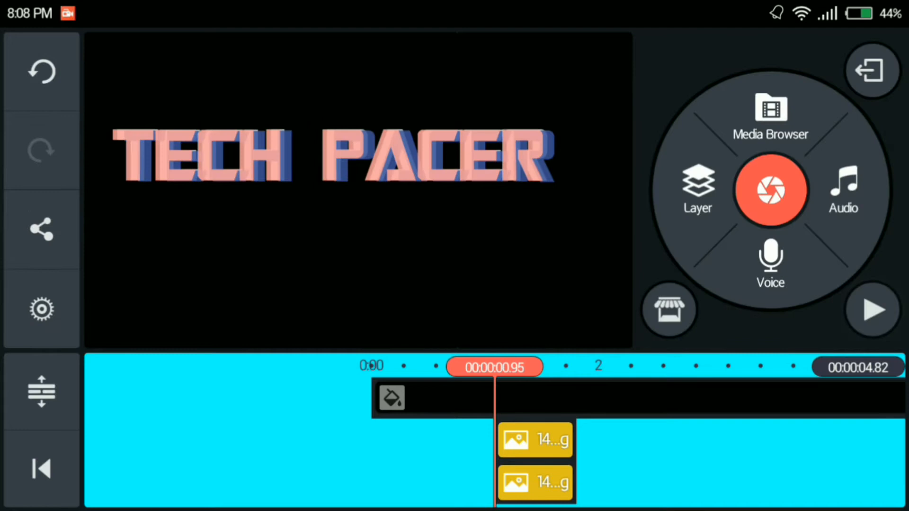
left_click(533, 439)
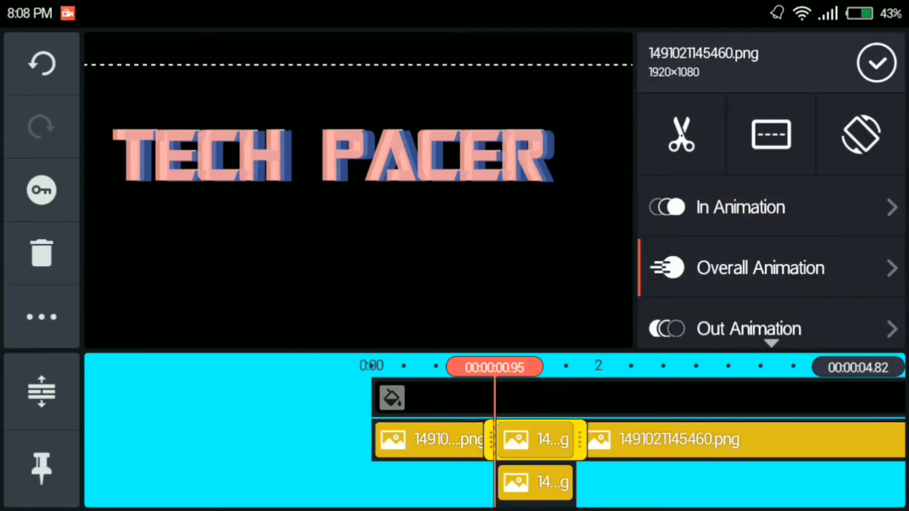
left_click(41, 316)
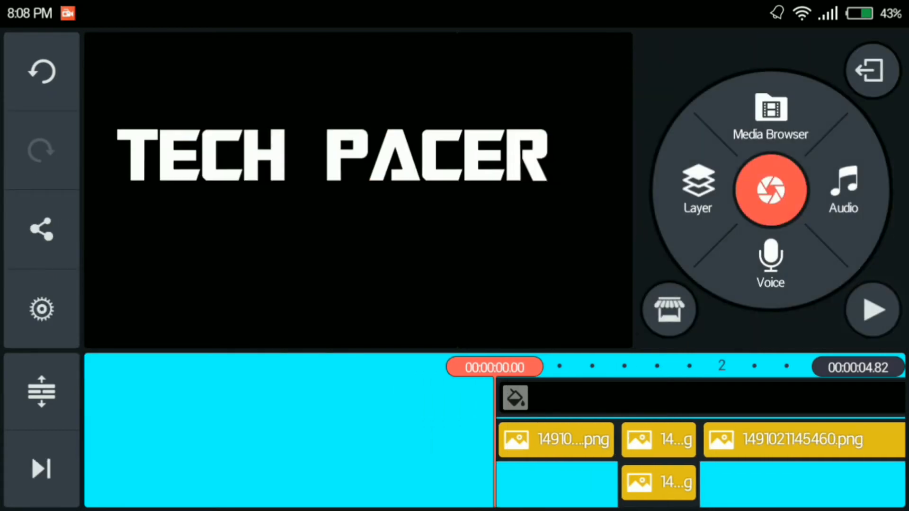
left_click(872, 309)
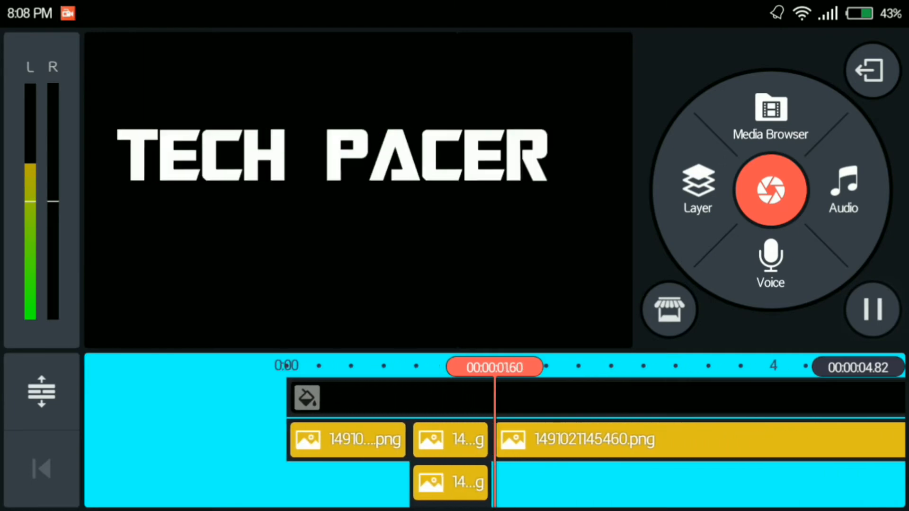
left_click(871, 309)
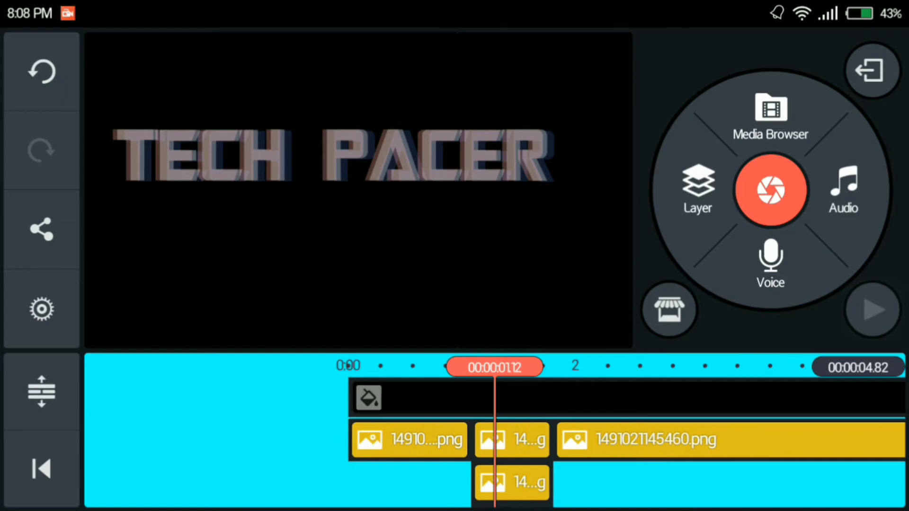
left_click(871, 308)
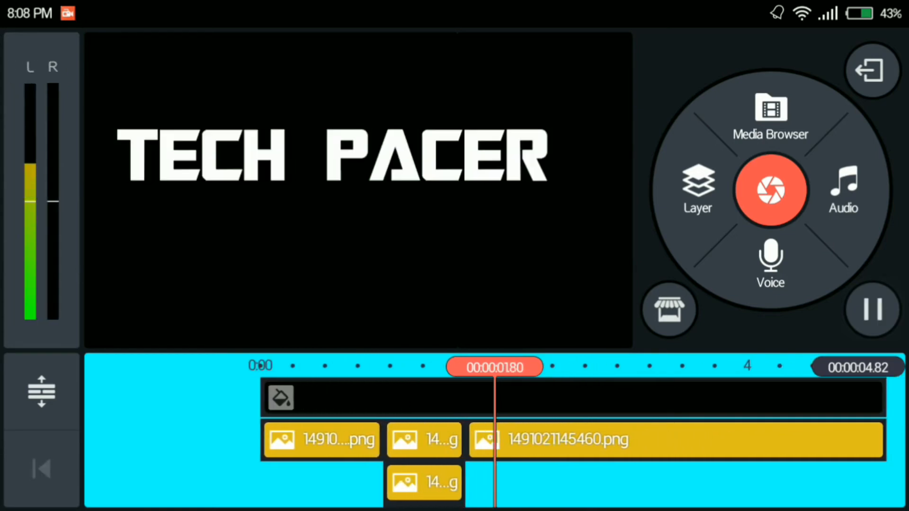
left_click(872, 309)
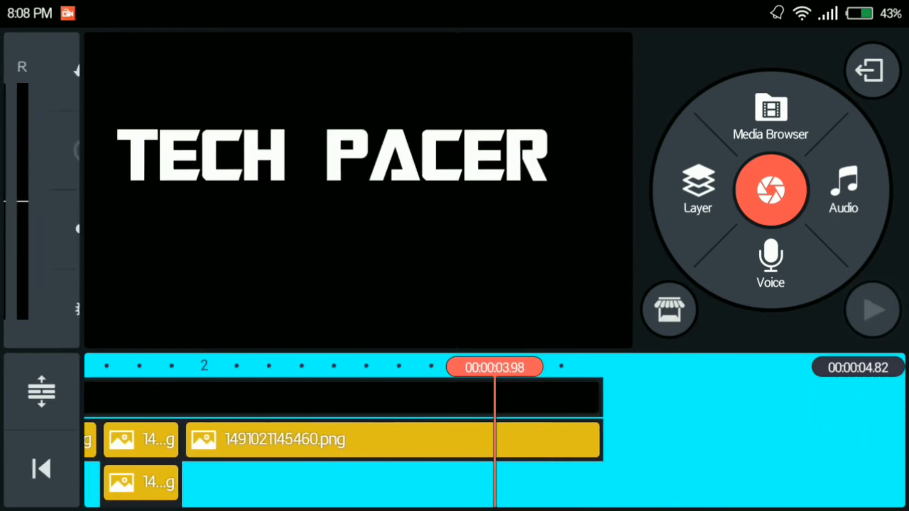